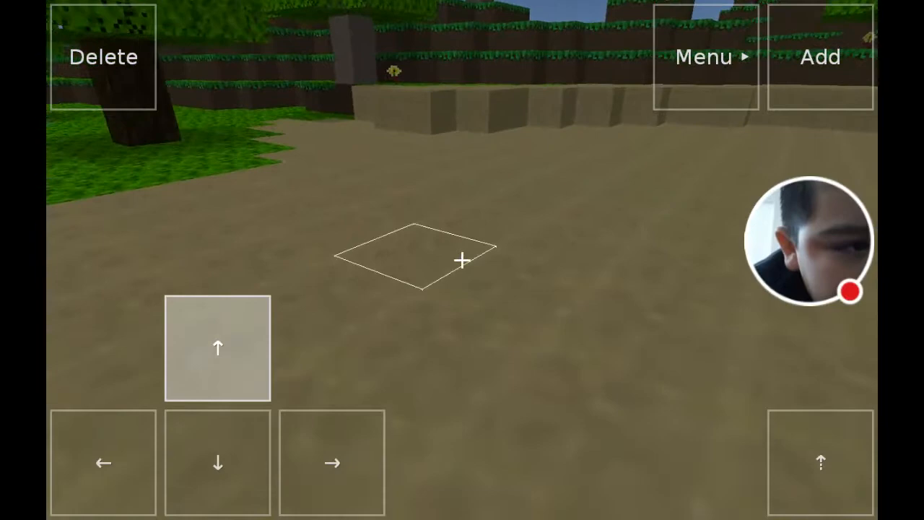
Dig away dirt blocks to lower part of the ground for the house site
left_click(217, 347)
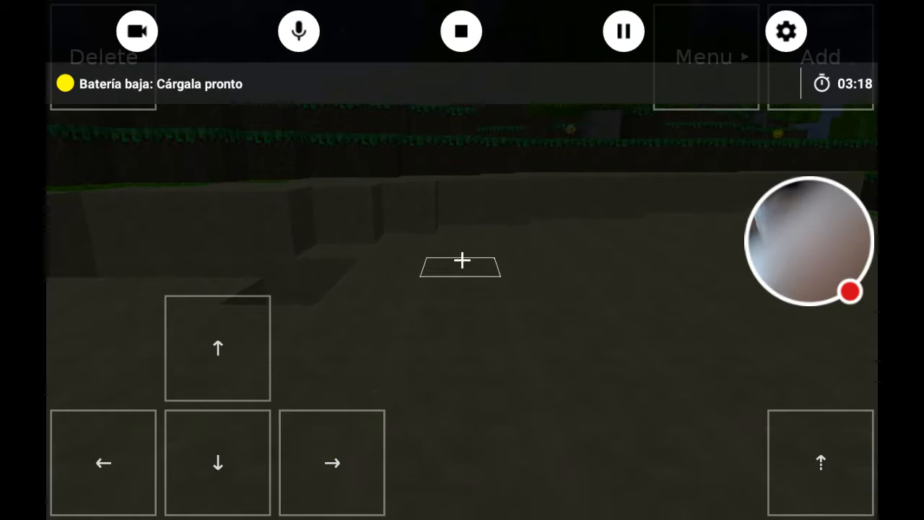
Bring up the Android recent-apps overview, sending the game to the background
left_click(624, 30)
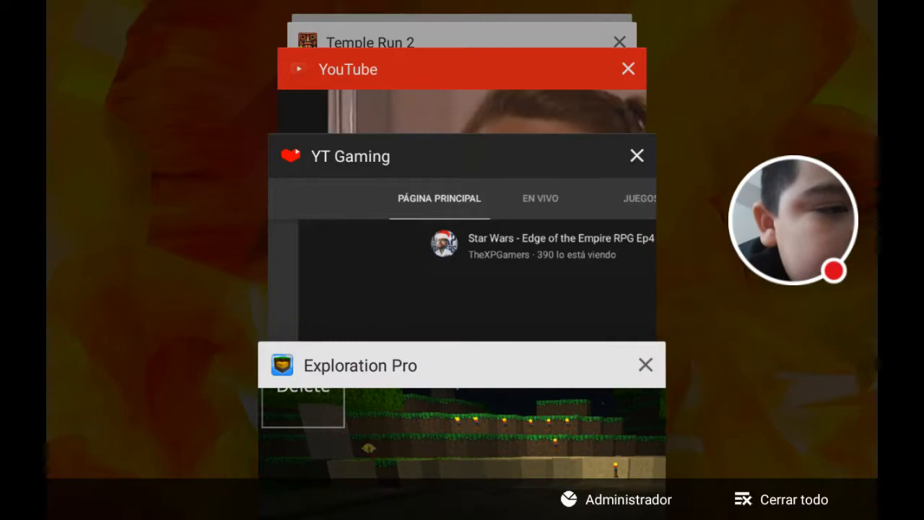
Return to the Exploration Pro world from the recent-apps list
left_click(462, 69)
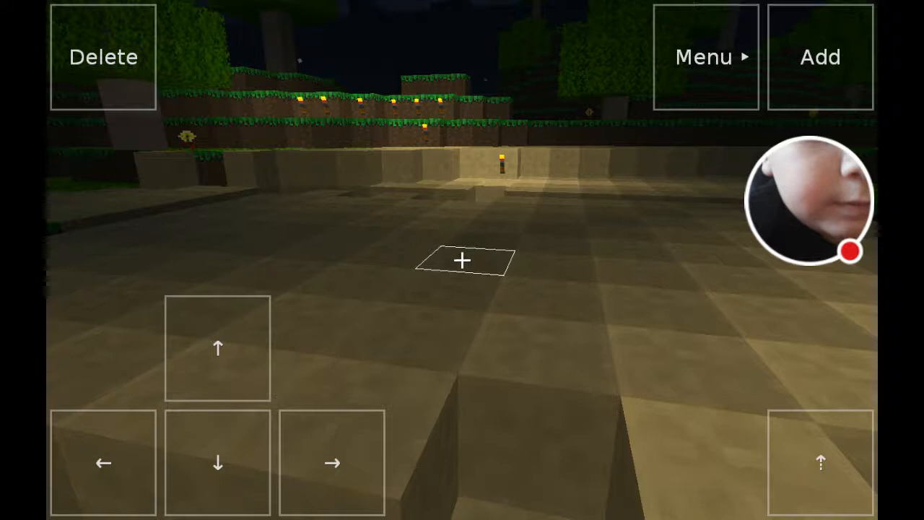
Delete dirt blocks ahead to dig a narrow trench into the clearing
left_click(216, 348)
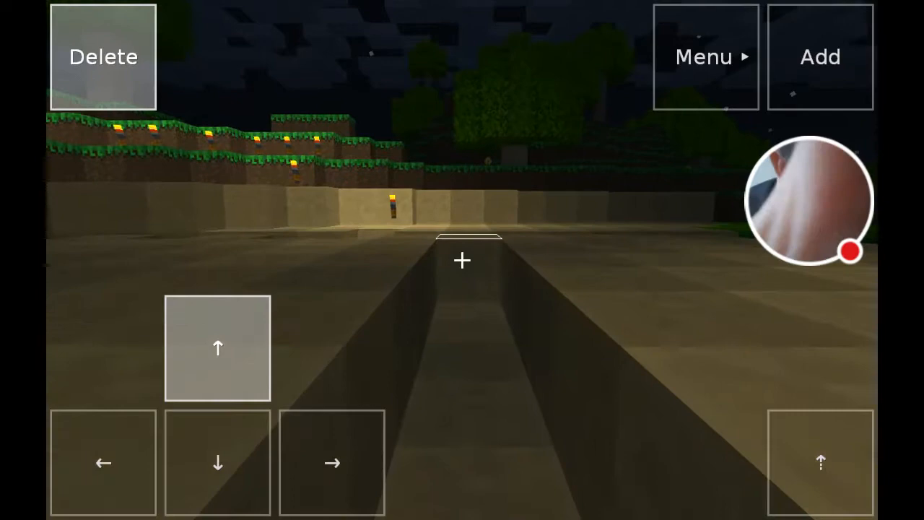
left_click(217, 348)
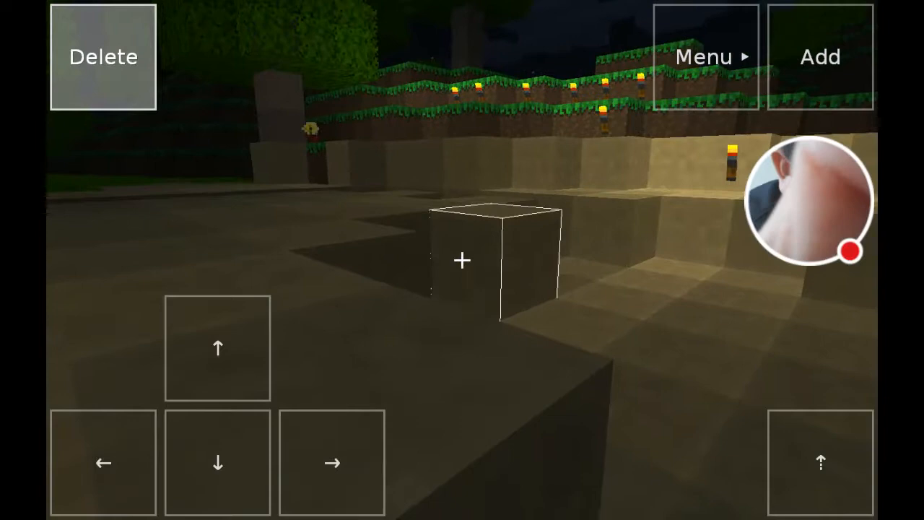